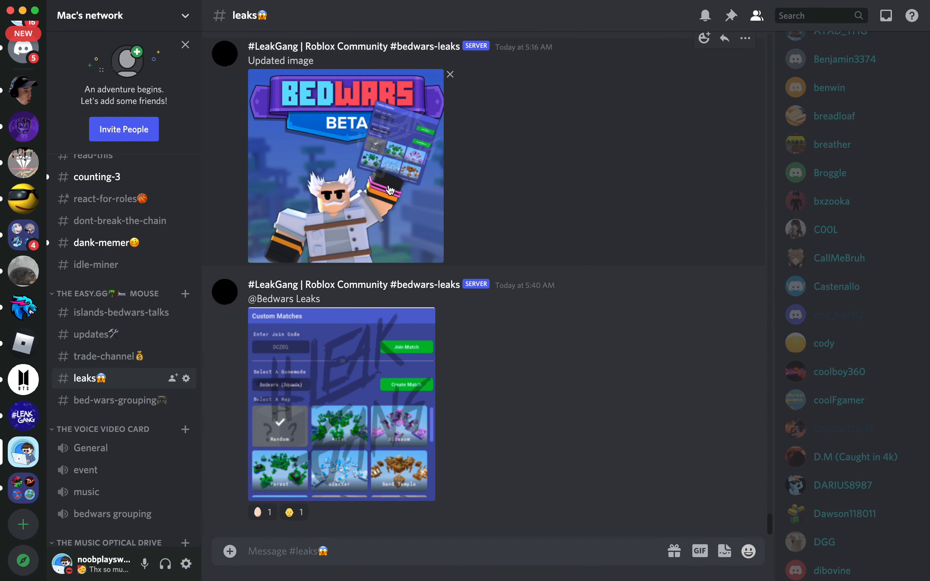
- Scroll up in #leaks to the August 4 islands-leaks post with the oil tank and unnamed machine images
{"action": "scroll", "scroll_direction": "up", "scroll_amount": 3}
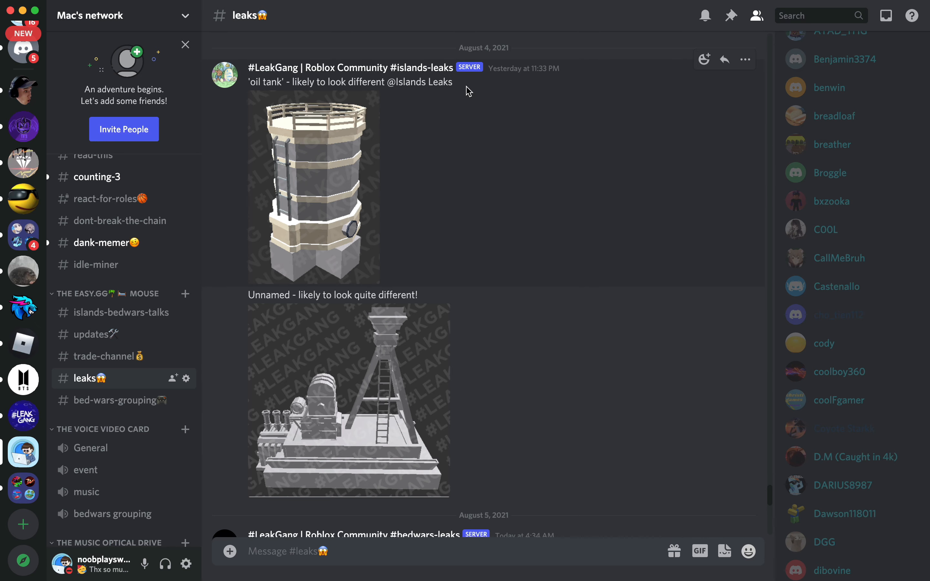
{"action": "scroll", "scroll_direction": "up", "scroll_amount": 3}
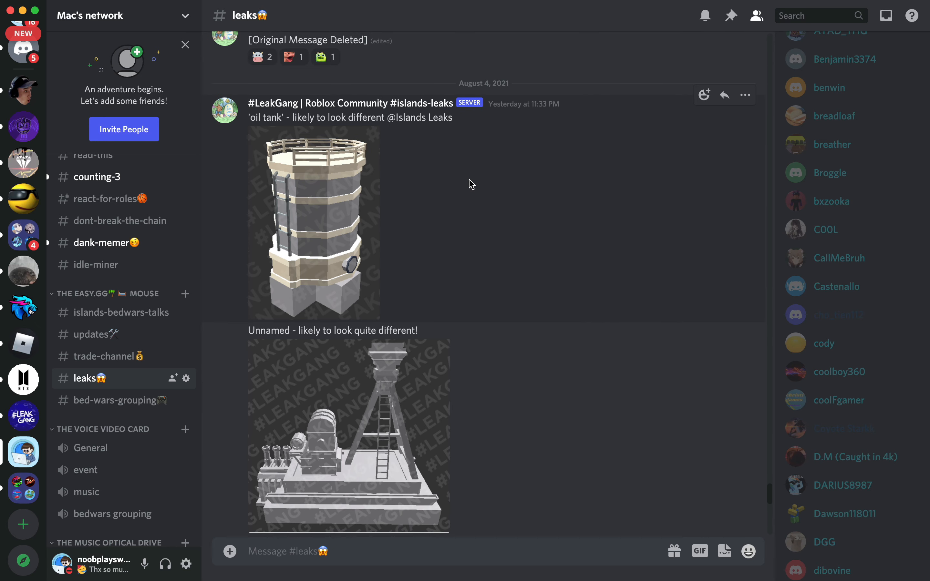
{"action": "mouse_move", "coordinate": [378, 229]}
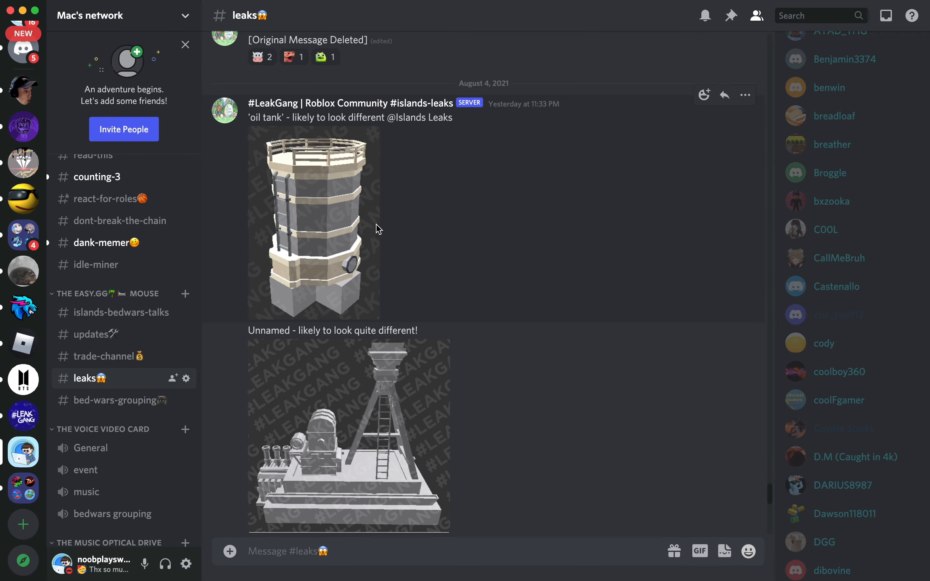
- View the oil tank and unnamed machine leak images at full size, then close the preview
{"action": "left_click", "coordinate": [313, 227]}
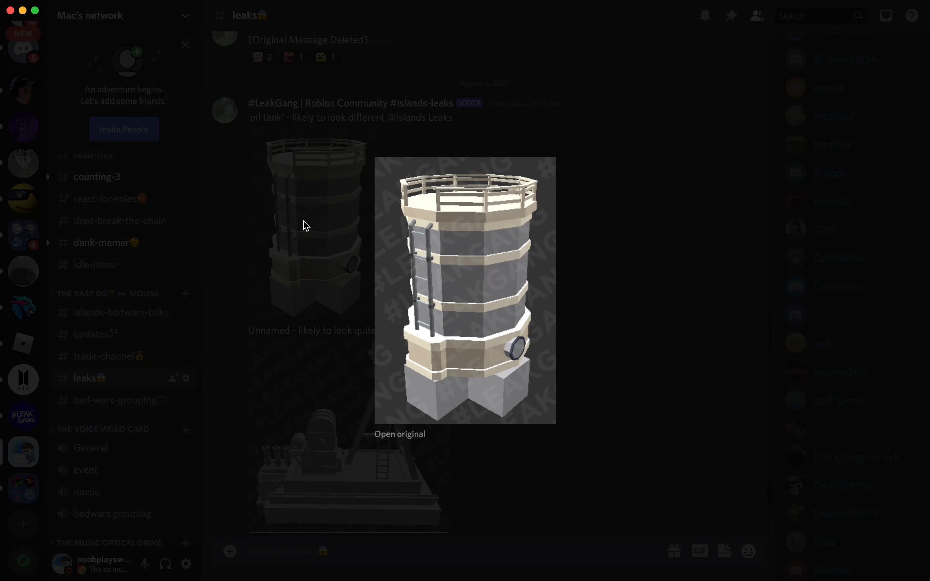
{"action": "mouse_move", "coordinate": [380, 313]}
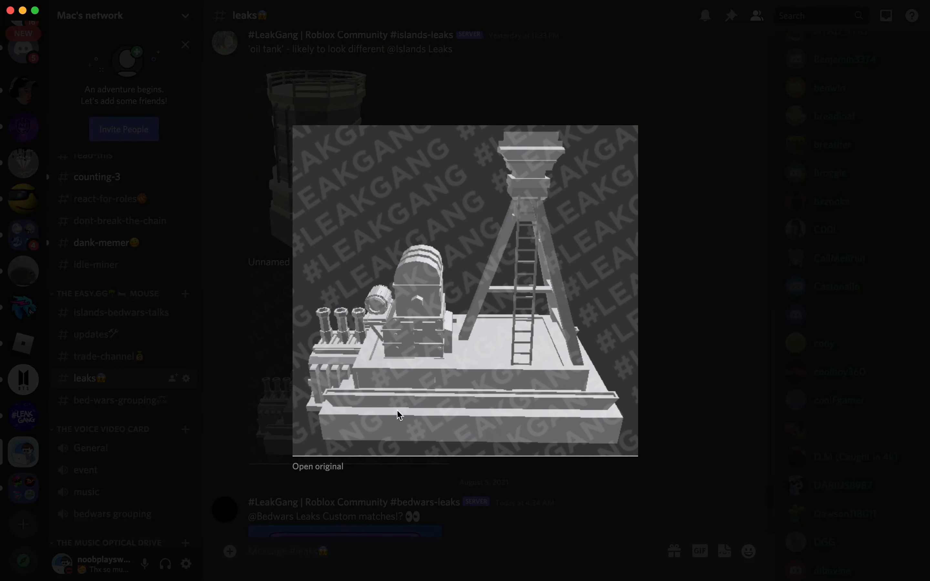
{"action": "mouse_move", "coordinate": [255, 315]}
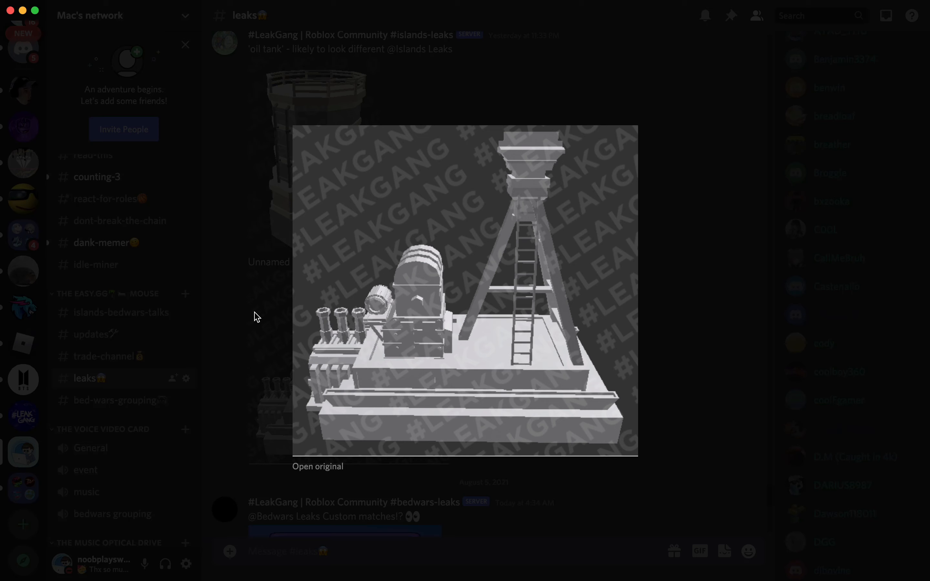
{"action": "left_click", "coordinate": [464, 291]}
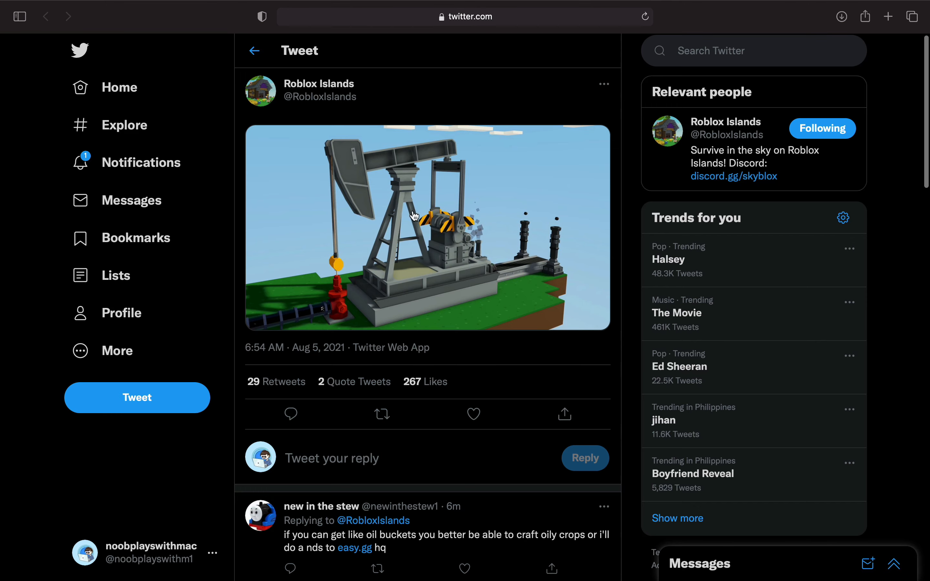
{"action": "mouse_move", "coordinate": [345, 208]}
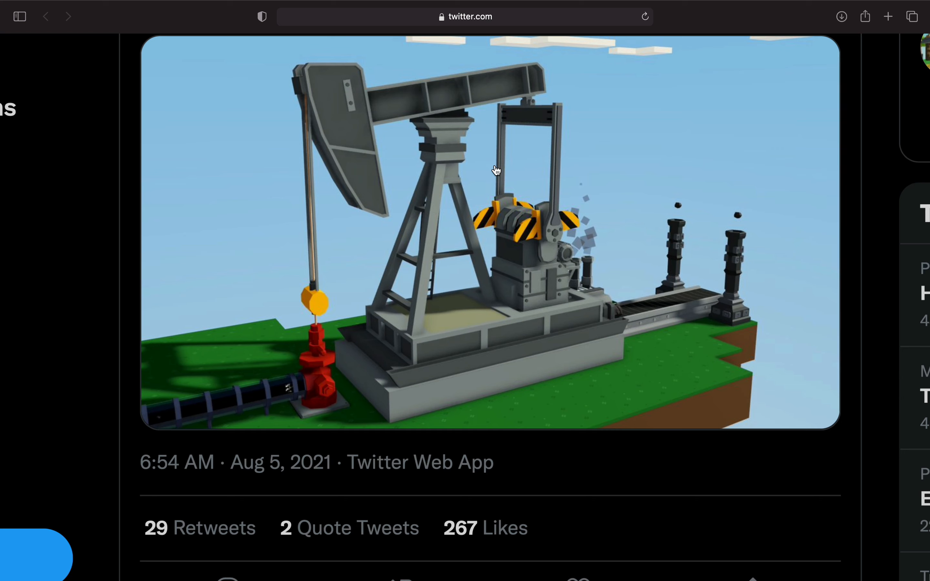
{"action": "mouse_move", "coordinate": [601, 196]}
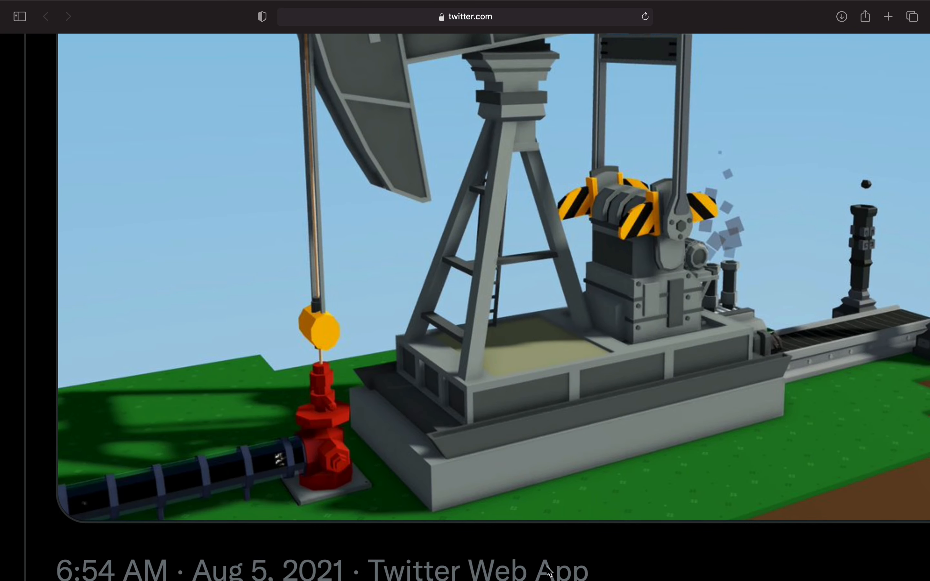
{"action": "mouse_move", "coordinate": [279, 412]}
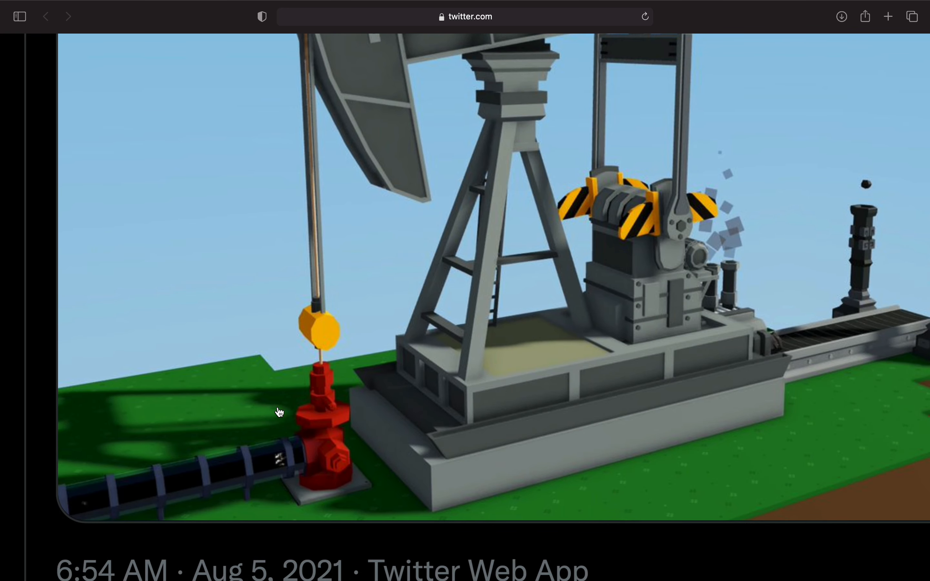
- Scroll down the Aug 5, 2021 Roblox Islands tweet to examine the oil pump image
{"action": "scroll", "scroll_direction": "down", "scroll_amount": 3}
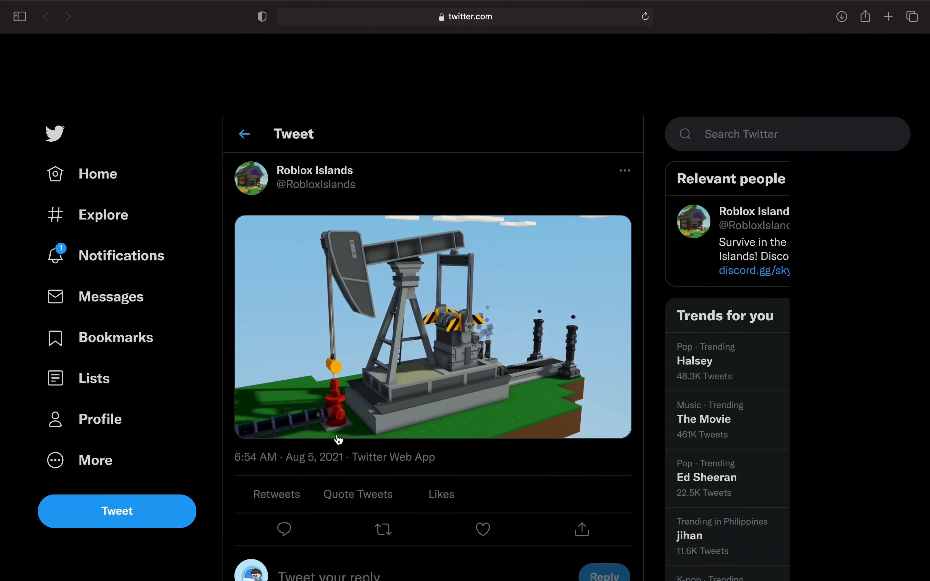
{"action": "scroll", "scroll_direction": "down", "scroll_amount": 3}
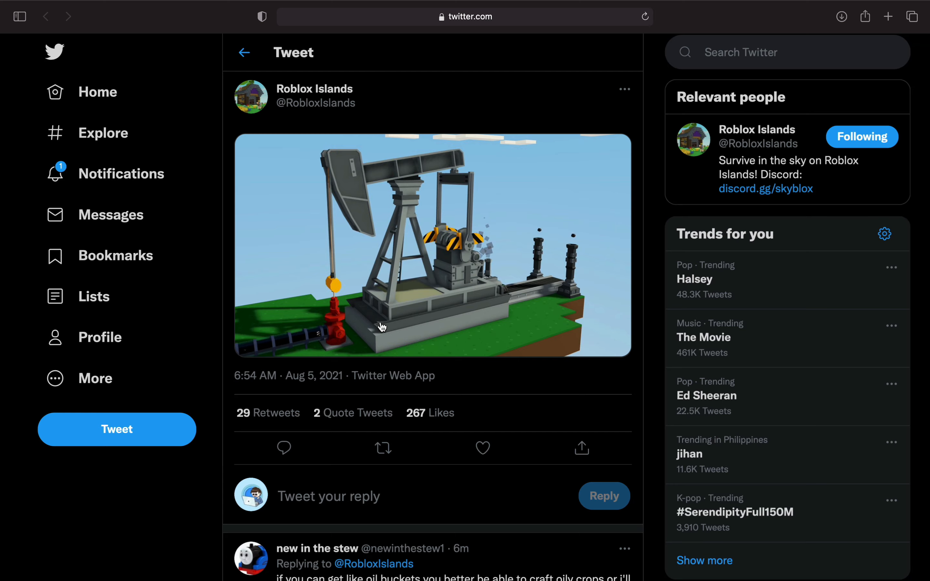